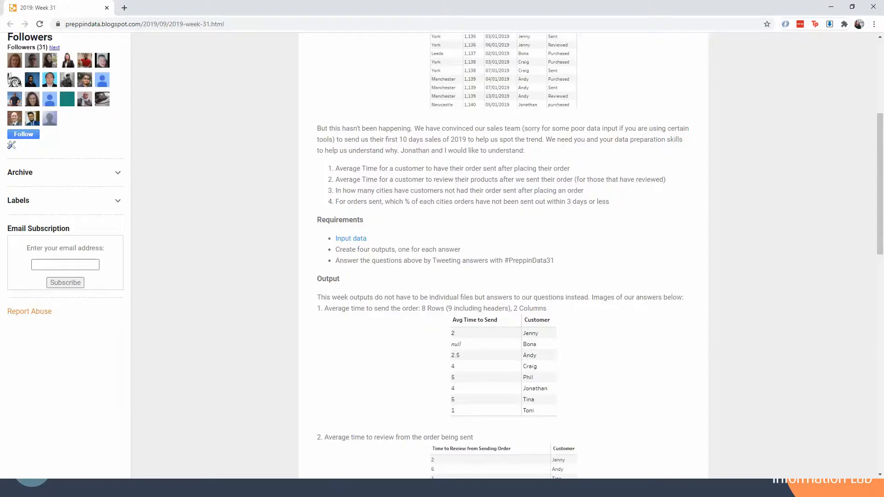
Return to the top of the Week 31 post and switch to the Tableau Prep flow
scroll("up", 3)
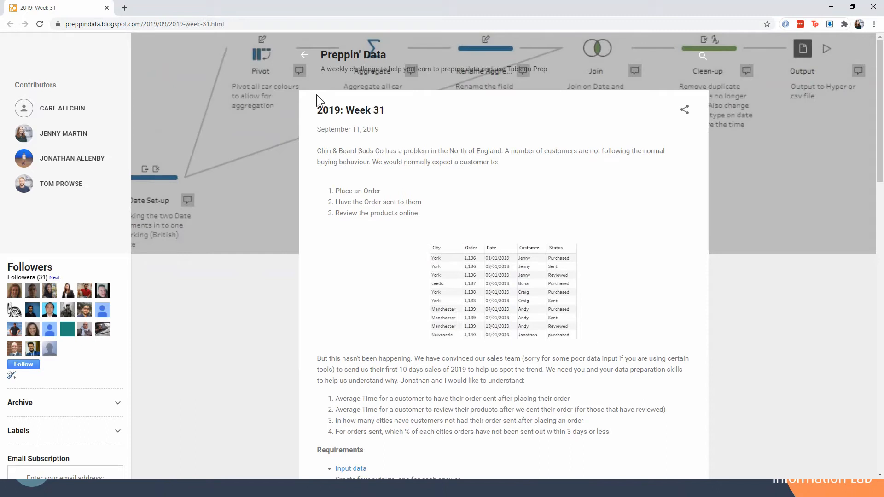
left_click(351, 468)
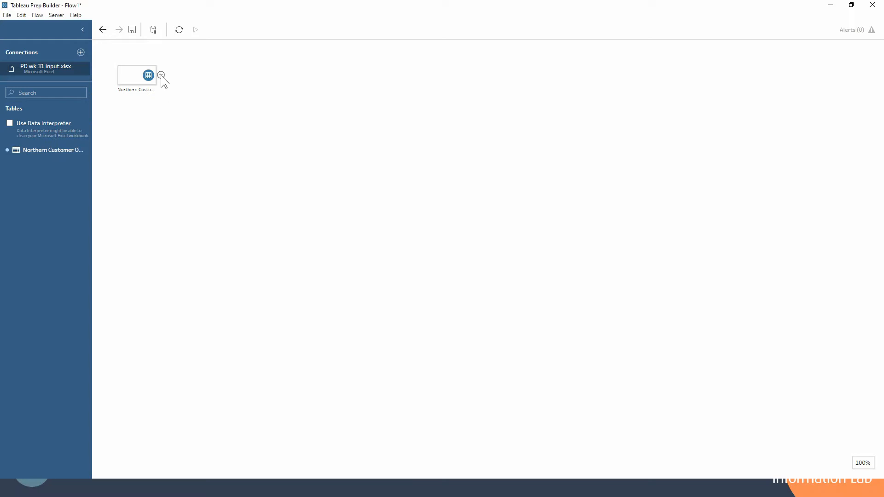
Add a Pivot step after the Northern Customer Orders input
left_click(161, 75)
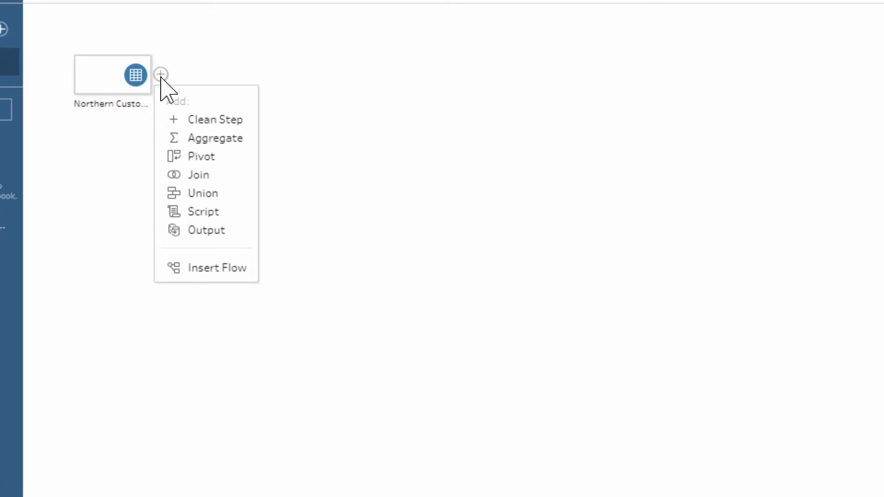
mouse_move(203, 175)
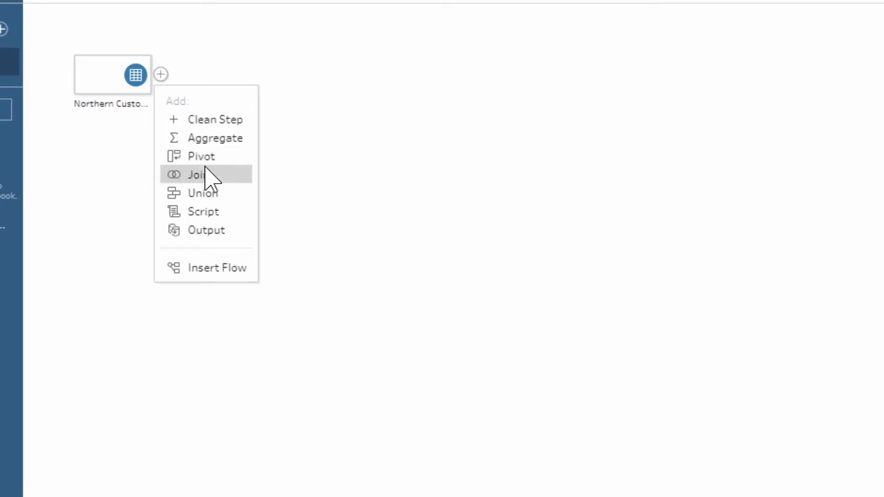
left_click(201, 156)
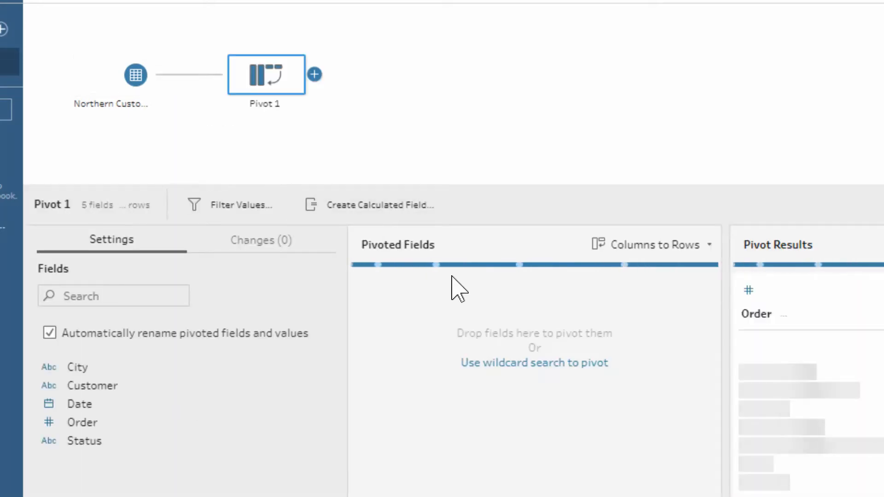
mouse_move(738, 373)
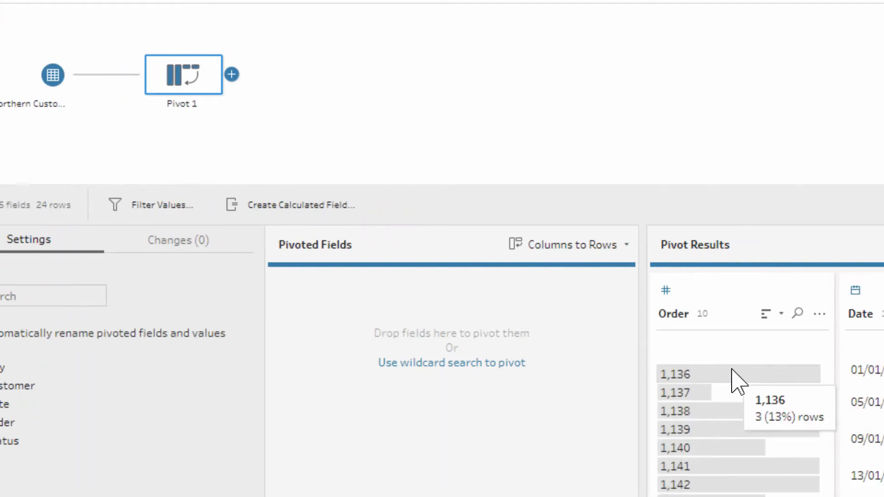
mouse_move(631, 360)
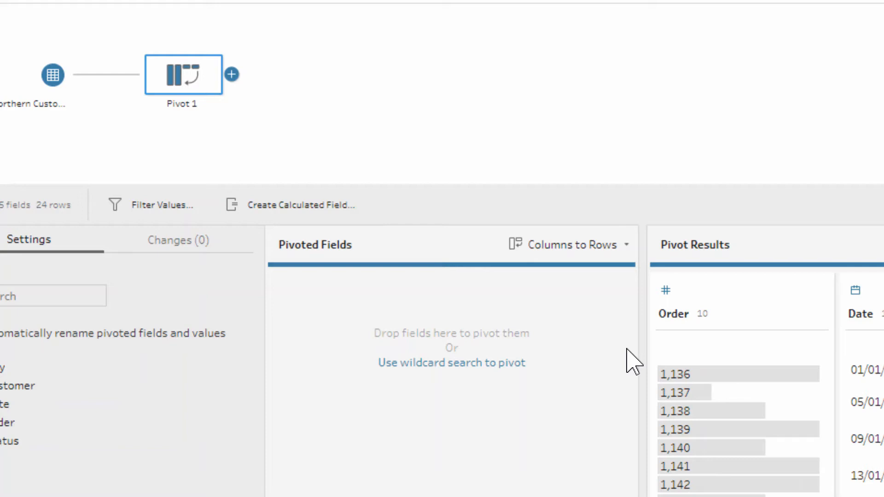
mouse_move(212, 96)
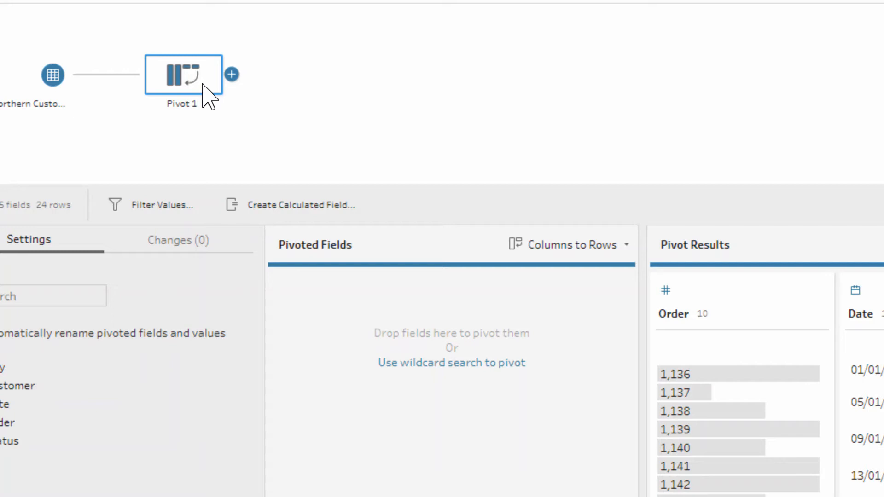
Set Pivot 1's direction to Rows to Columns
scroll("right", 3)
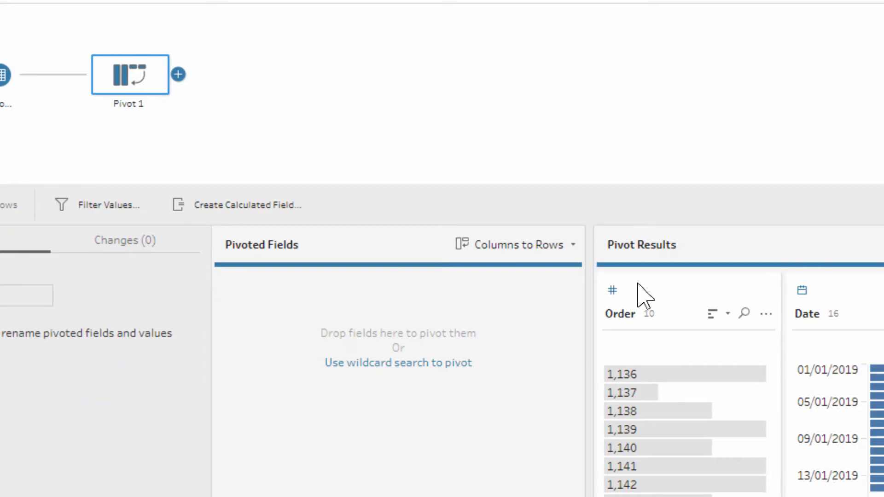
left_click(572, 245)
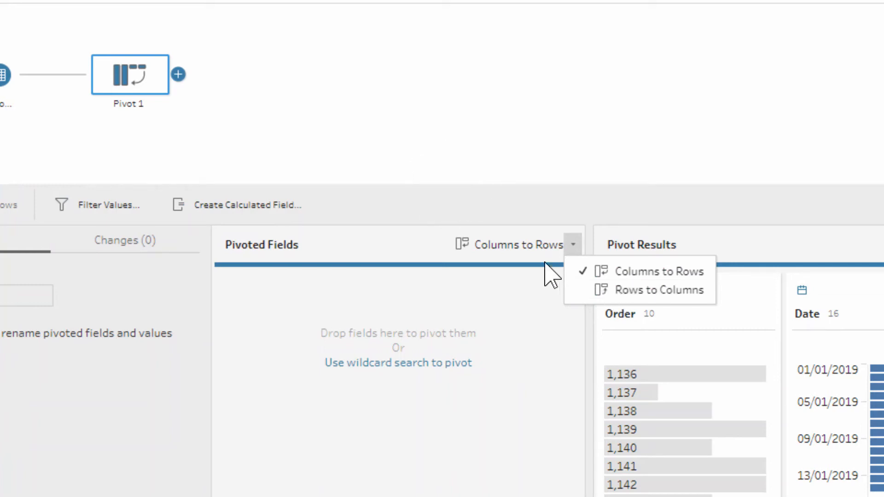
mouse_move(542, 266)
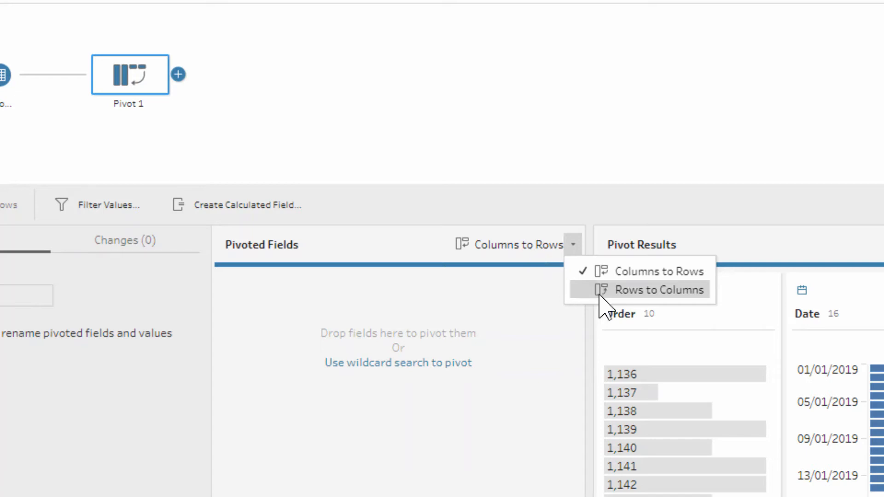
left_click(650, 289)
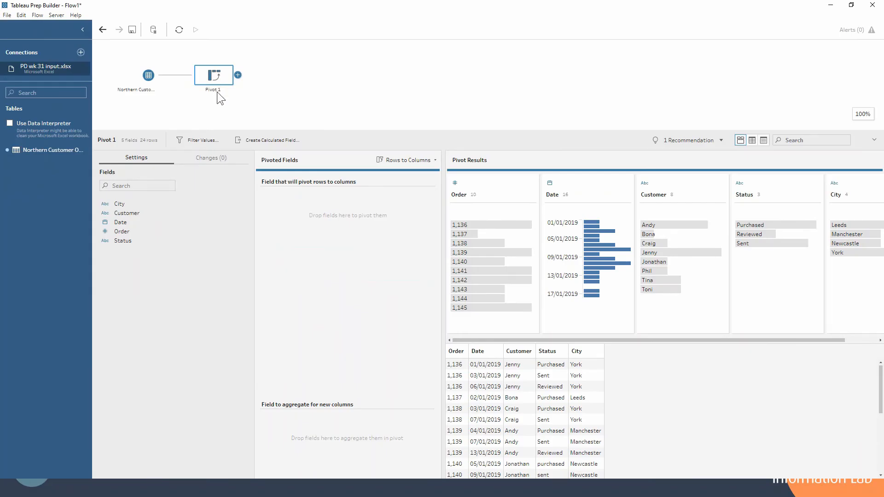
mouse_move(400, 319)
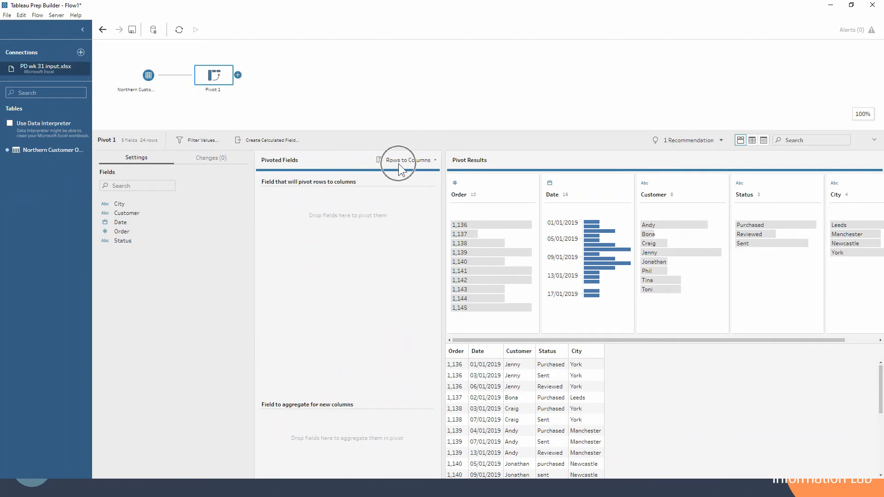
mouse_move(400, 169)
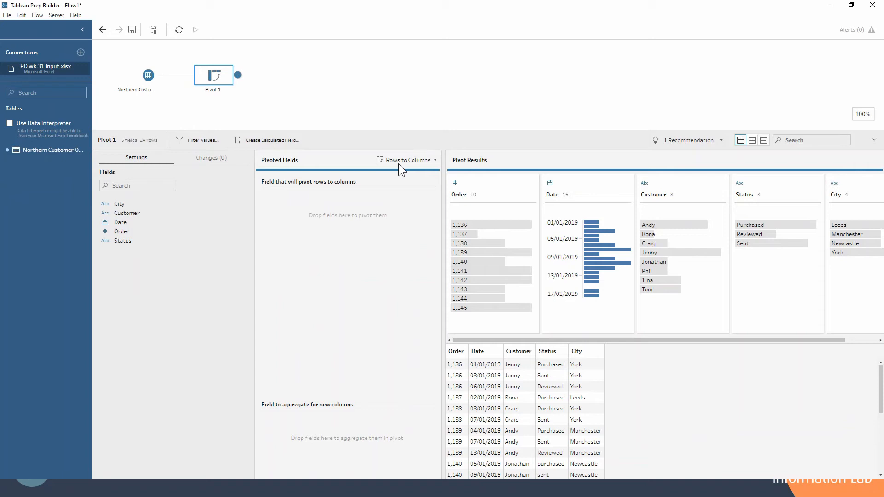
mouse_move(210, 219)
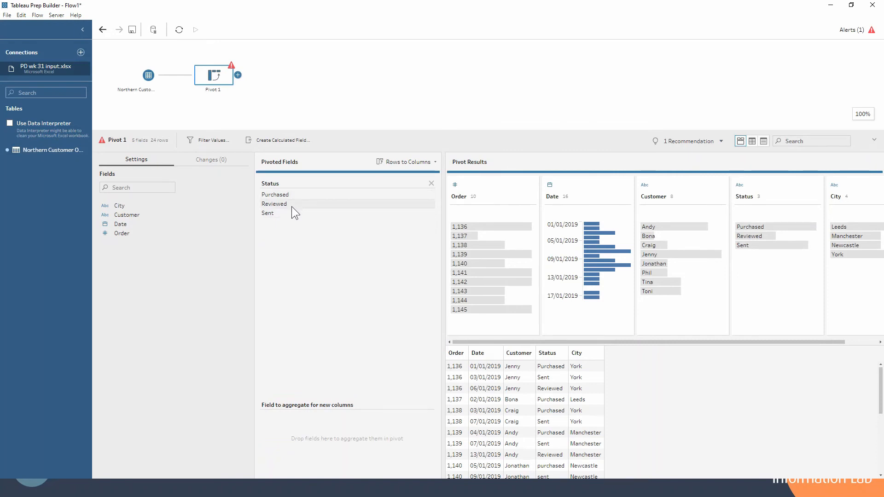
mouse_move(295, 212)
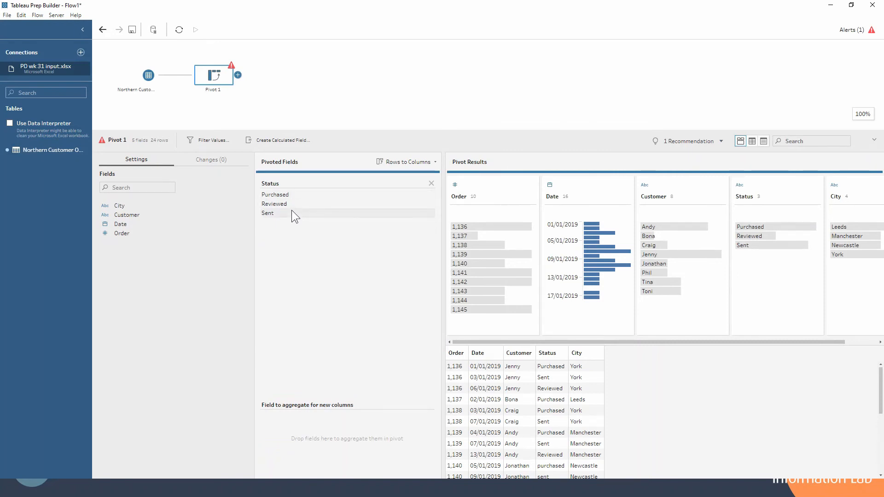
mouse_move(219, 77)
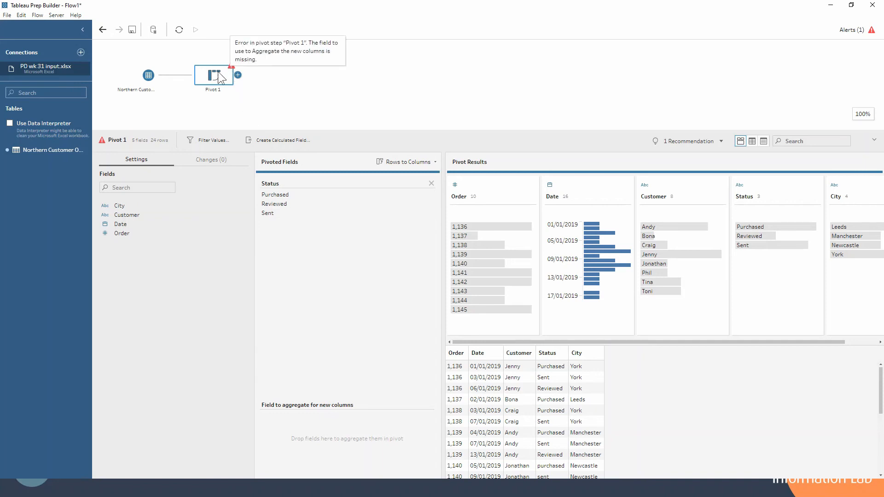
mouse_move(104, 147)
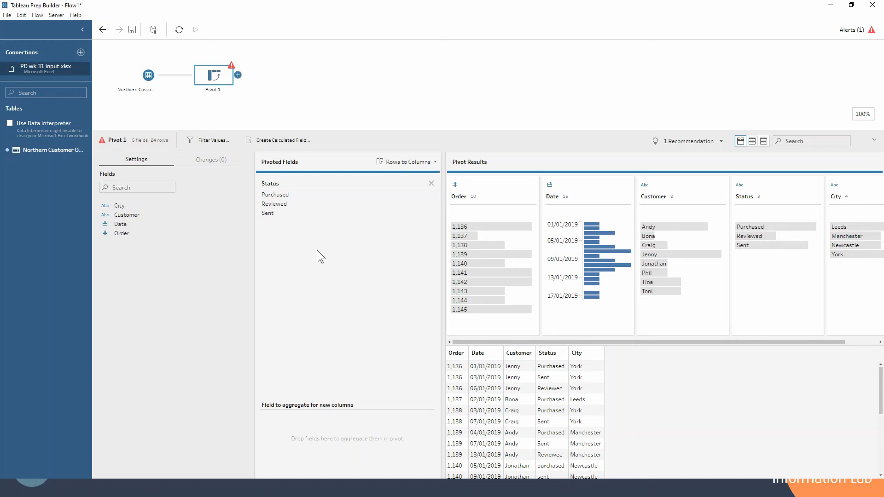
mouse_move(724, 53)
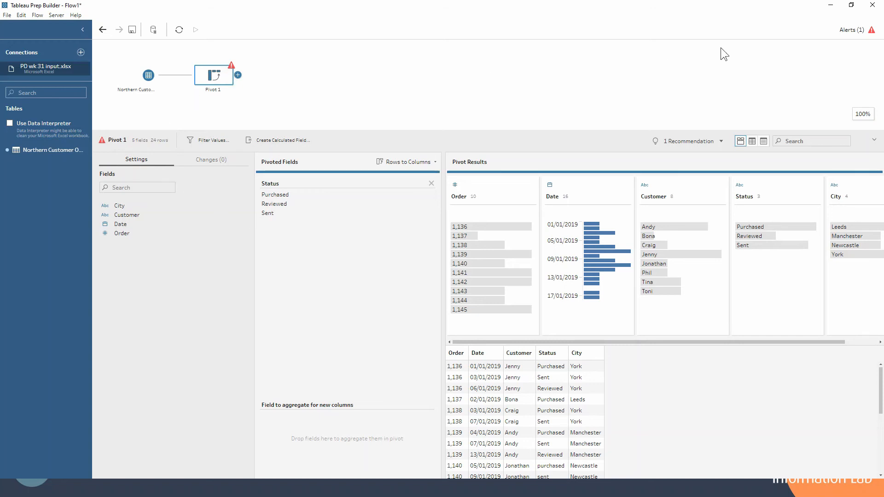
mouse_move(853, 35)
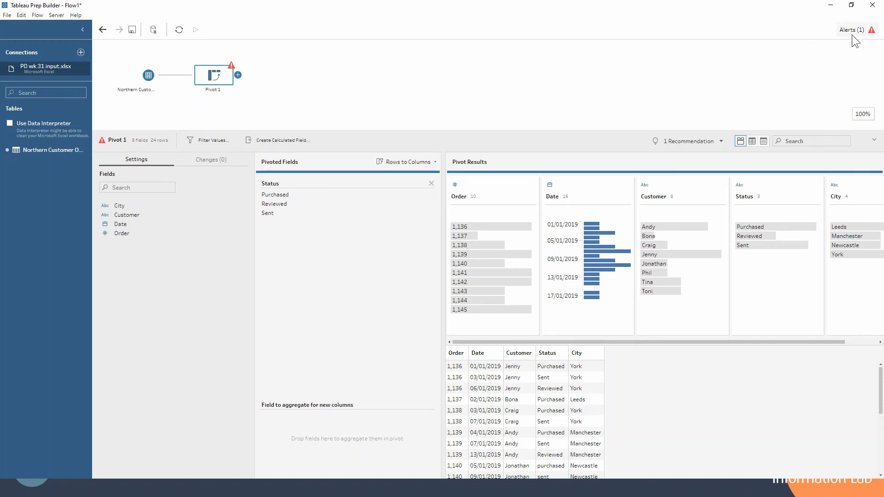
mouse_move(330, 396)
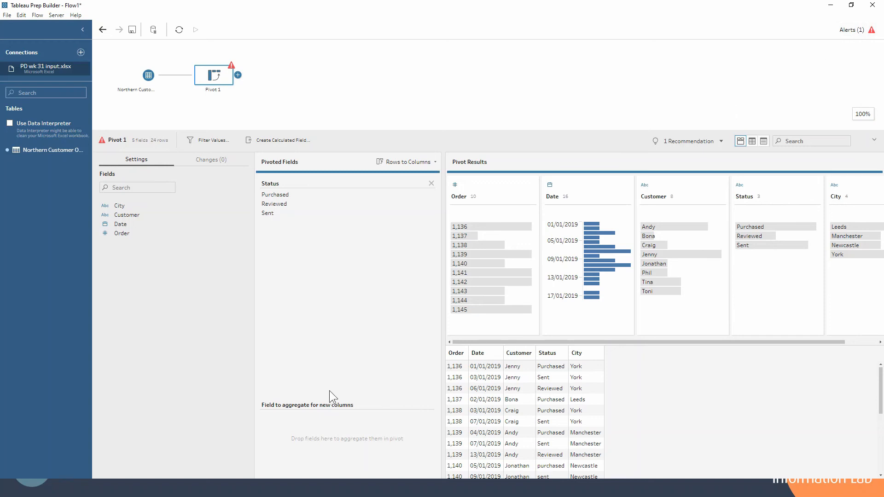
mouse_move(386, 484)
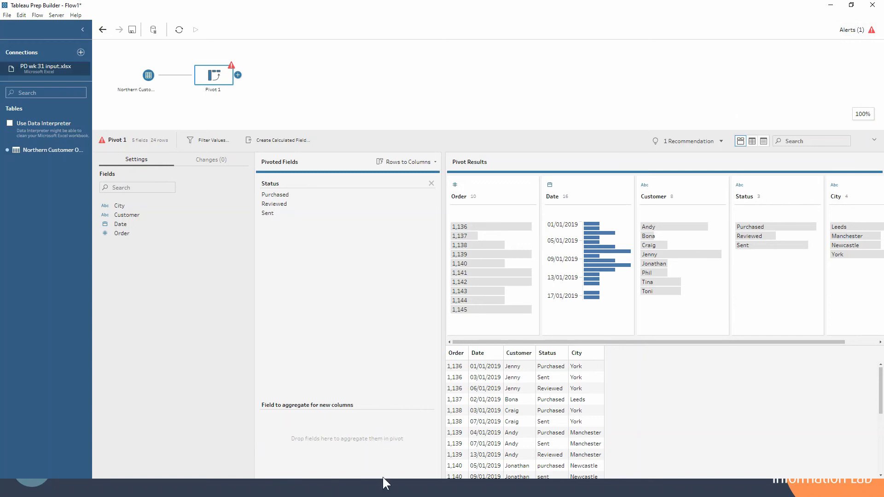
mouse_move(411, 441)
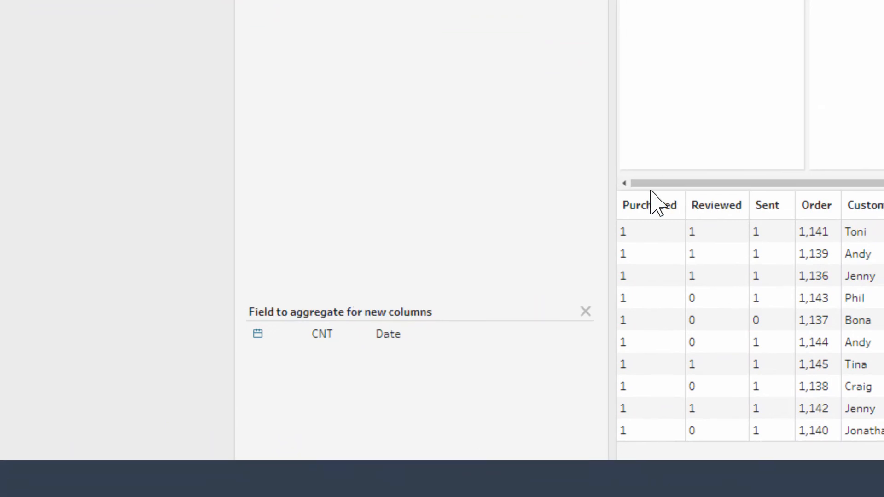
mouse_move(770, 222)
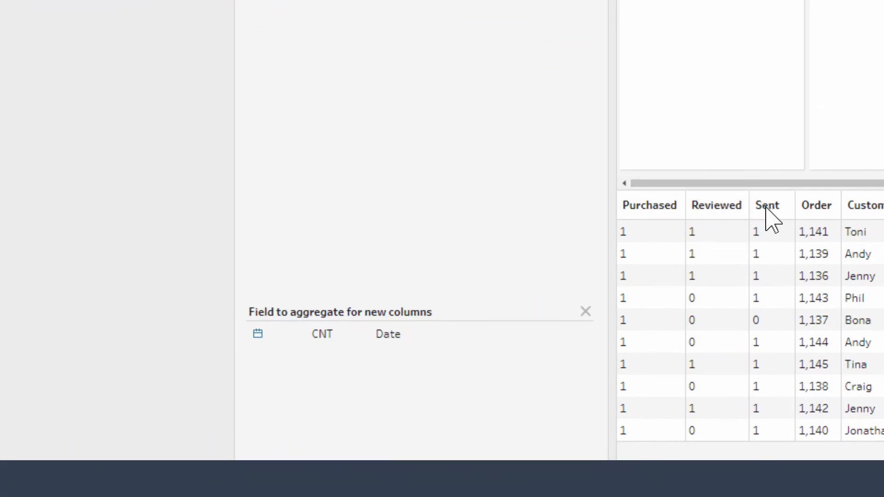
mouse_move(673, 433)
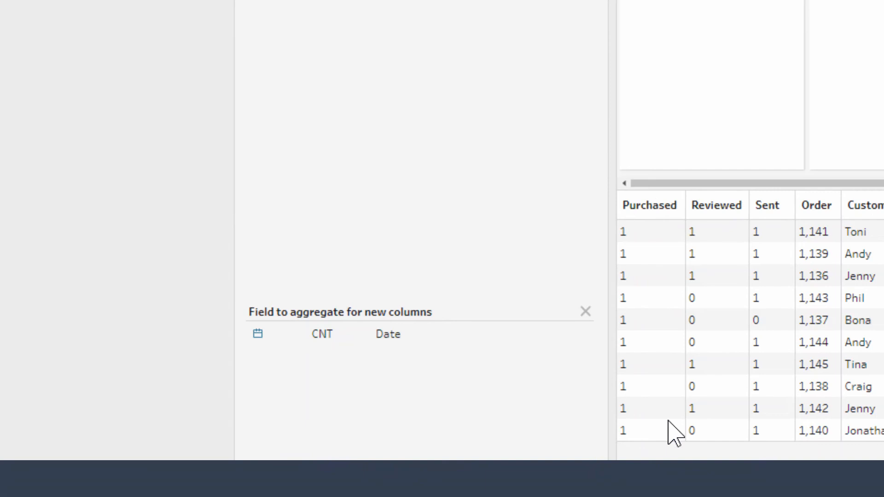
mouse_move(332, 338)
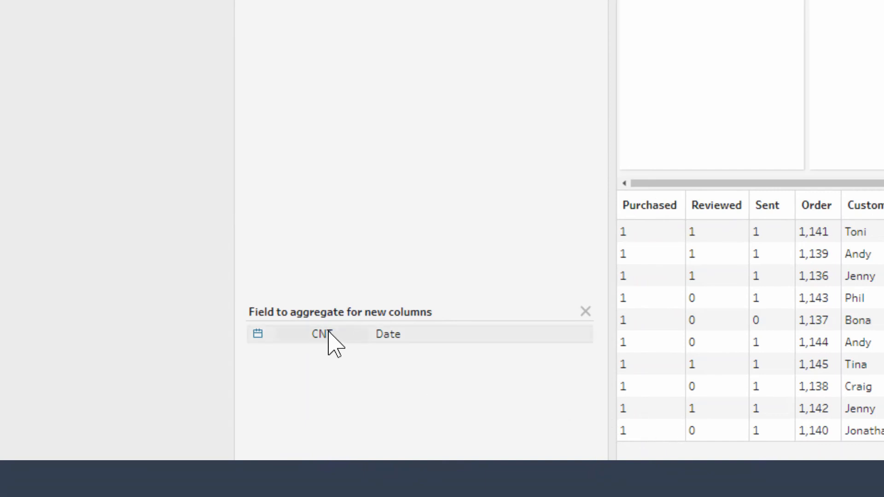
mouse_move(333, 346)
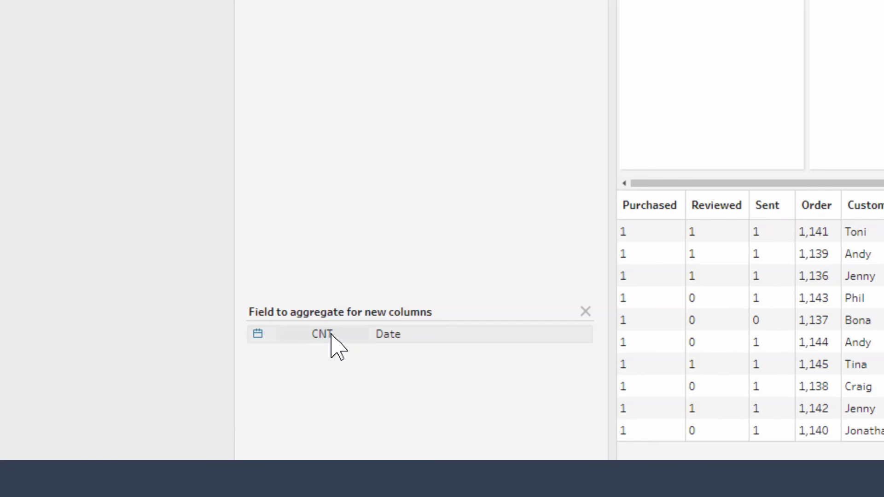
Aggregate the Date field by Minimum so each status column shows the earliest date
left_click(321, 333)
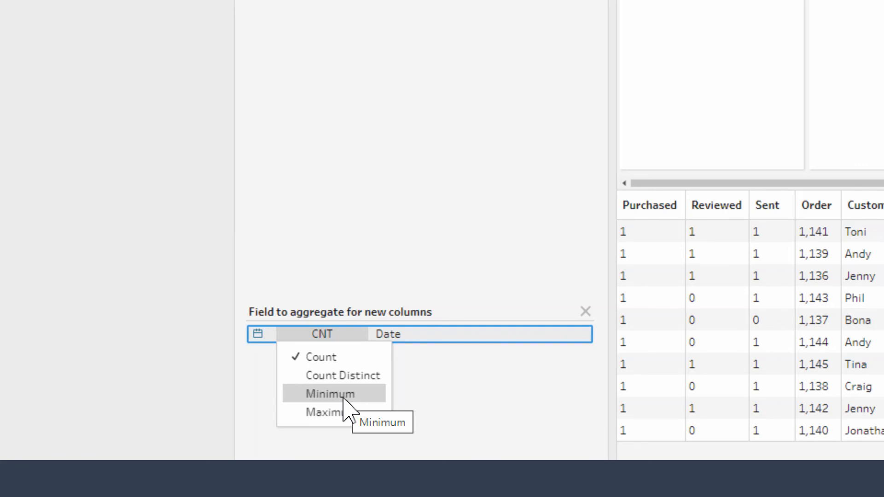
left_click(329, 393)
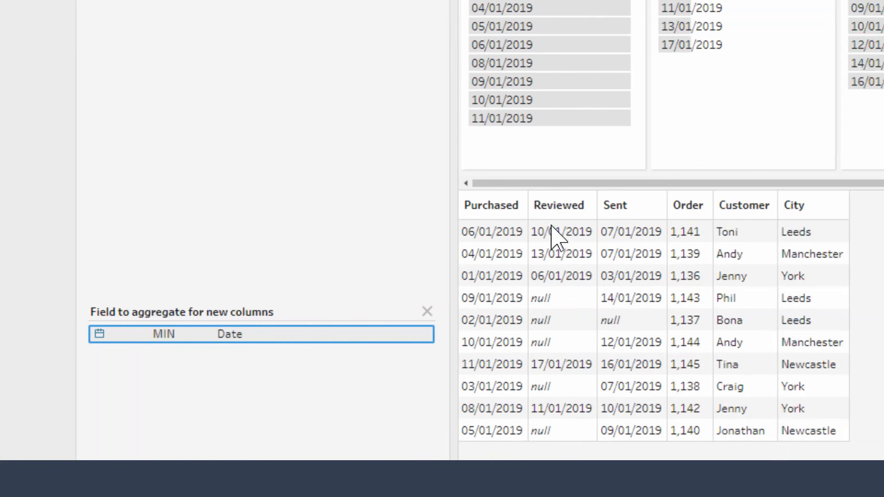
mouse_move(500, 237)
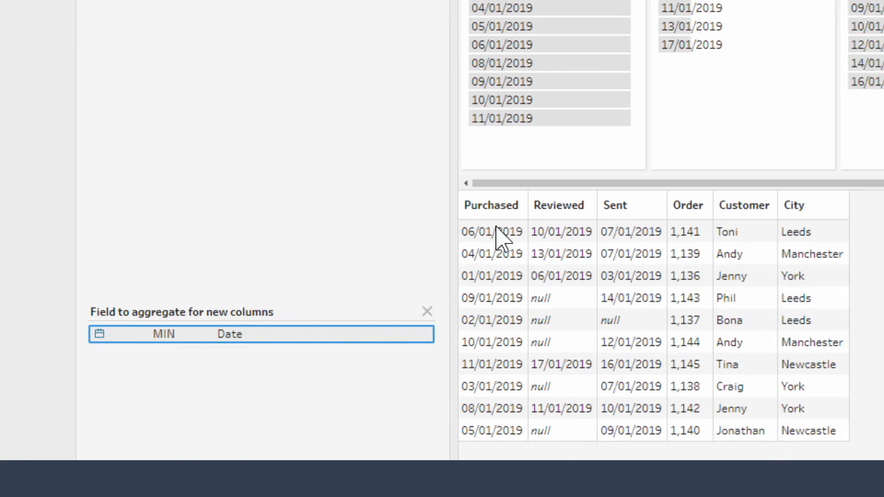
mouse_move(502, 293)
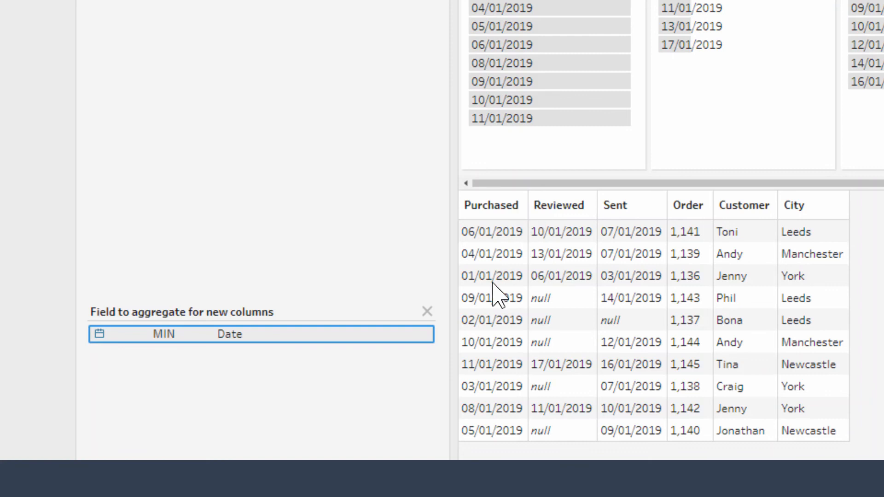
mouse_move(574, 212)
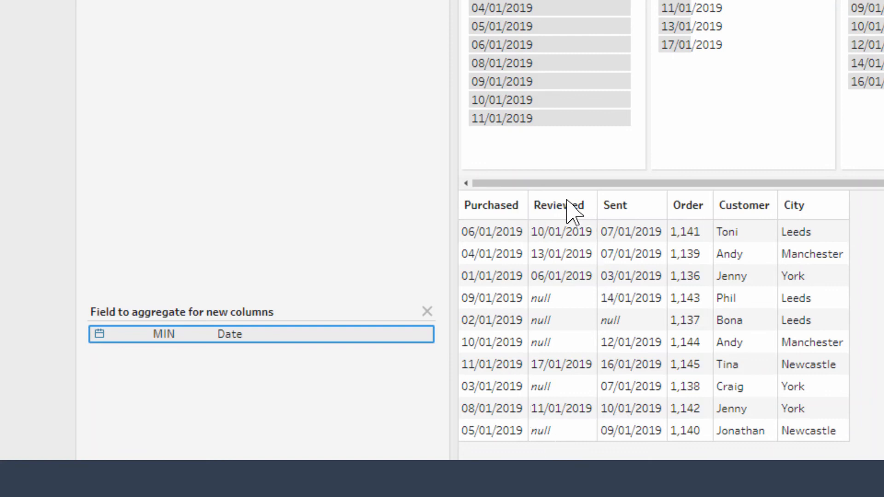